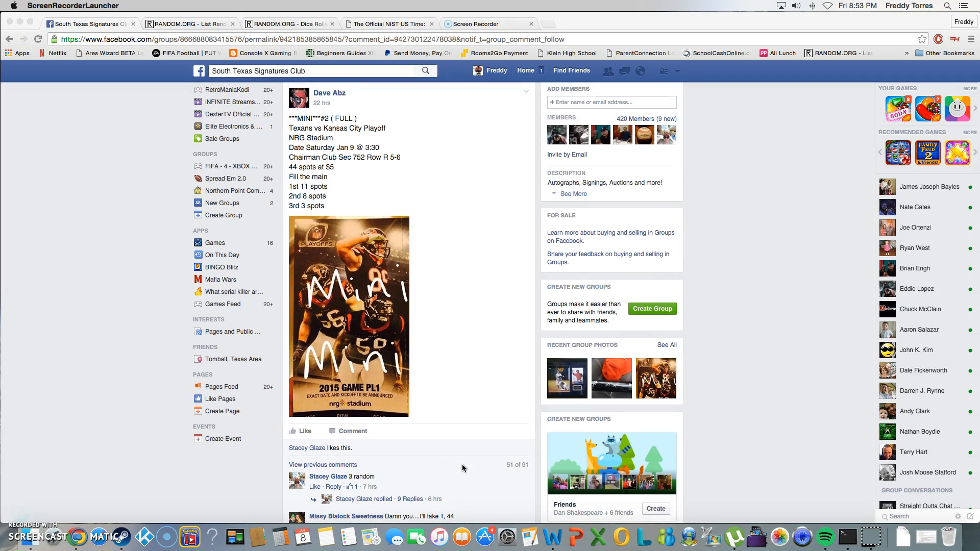
Copy the updated 44-name raffle list from the comments and comment 'live' on the post
{"action": "scroll", "scroll_direction": "down", "scroll_amount": 3}
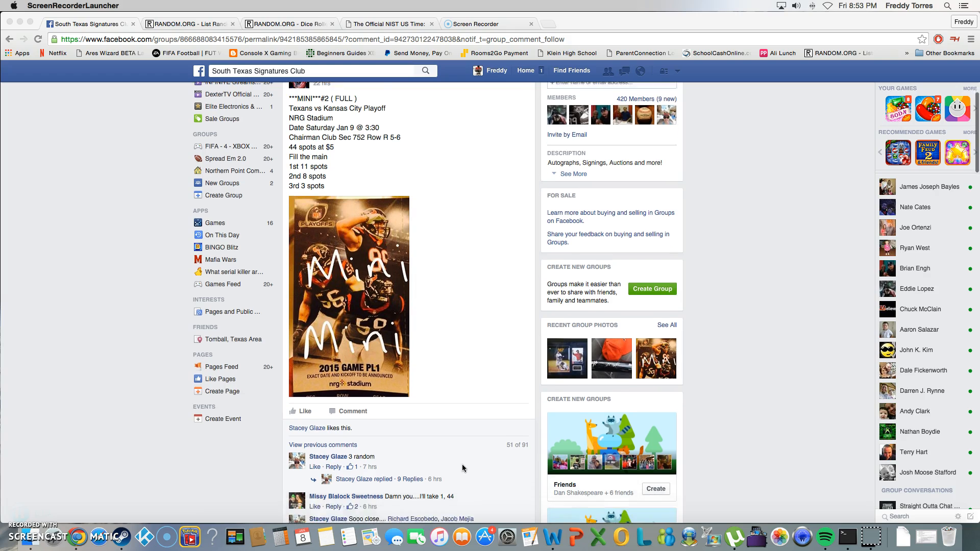
{"action": "scroll", "scroll_direction": "down", "scroll_amount": 3}
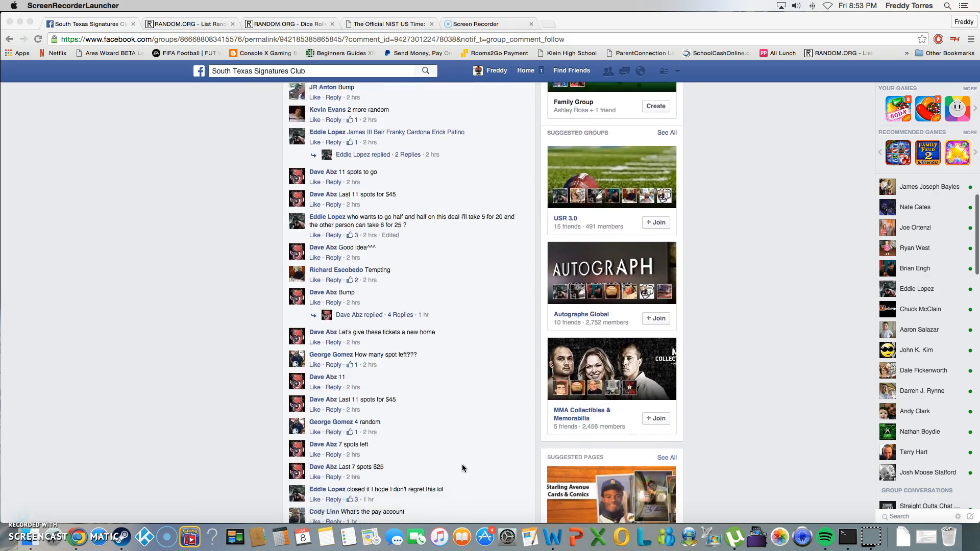
{"action": "scroll", "scroll_direction": "down", "scroll_amount": 3}
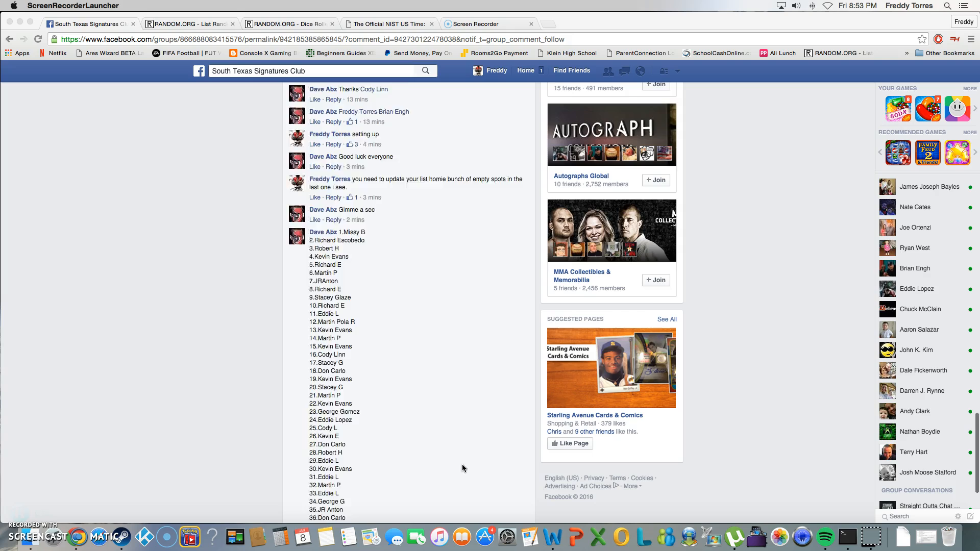
{"action": "scroll", "scroll_direction": "down", "scroll_amount": 3}
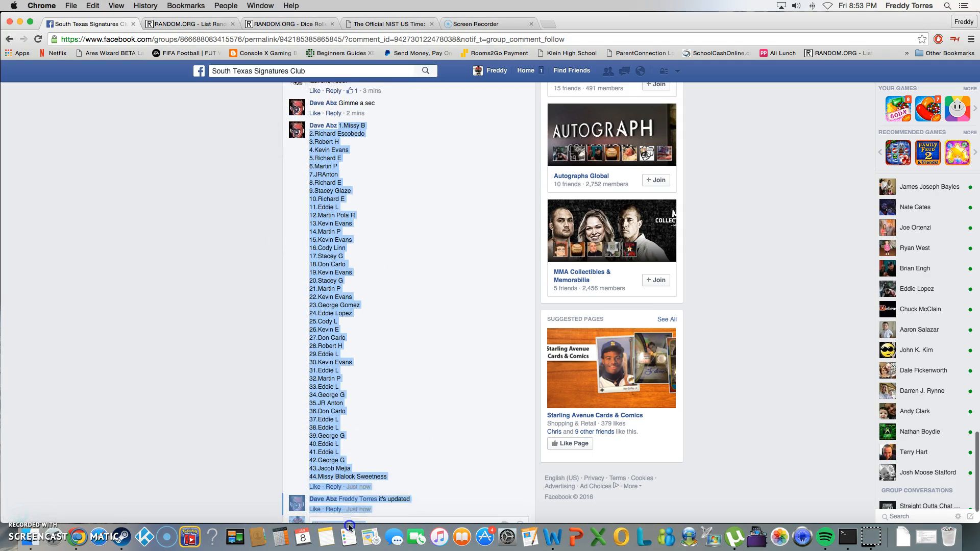
{"action": "scroll", "scroll_direction": "down", "scroll_amount": 3}
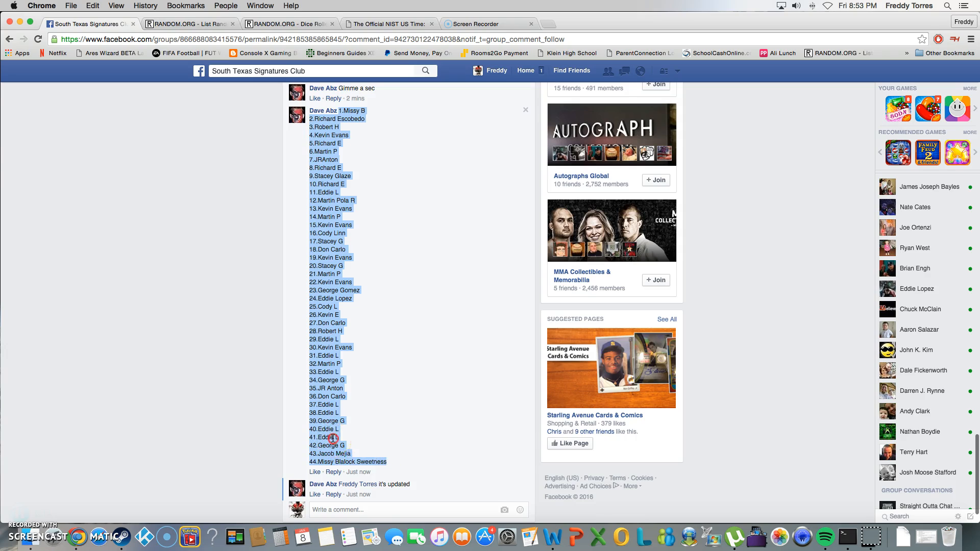
{"action": "left_click", "coordinate": [346, 509]}
{"action": "type", "text": "live"}
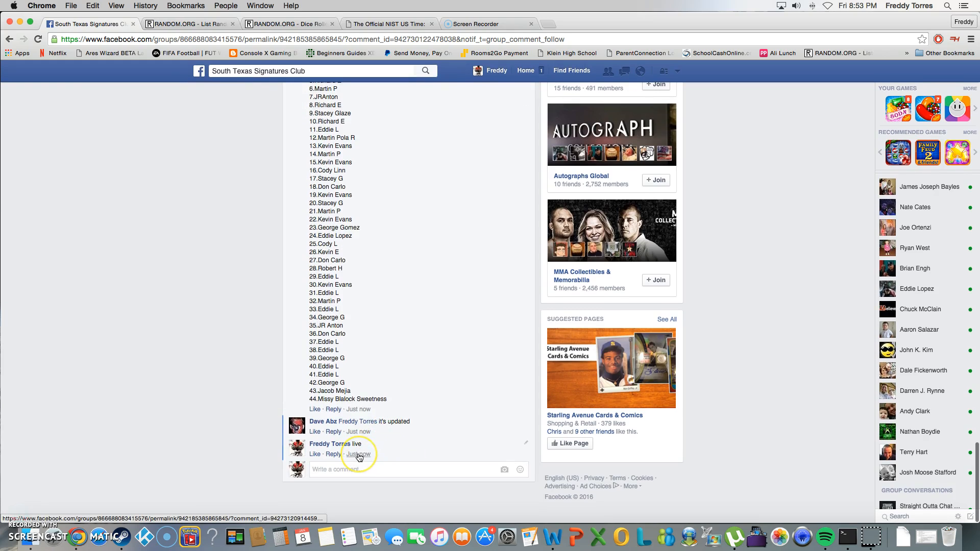
{"action": "mouse_move", "coordinate": [358, 453]}
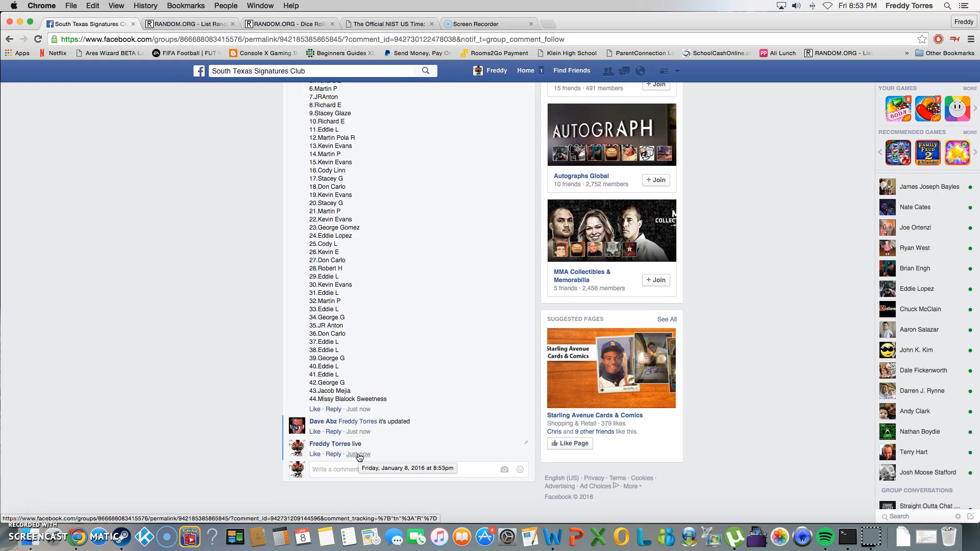
{"action": "left_click", "coordinate": [388, 24]}
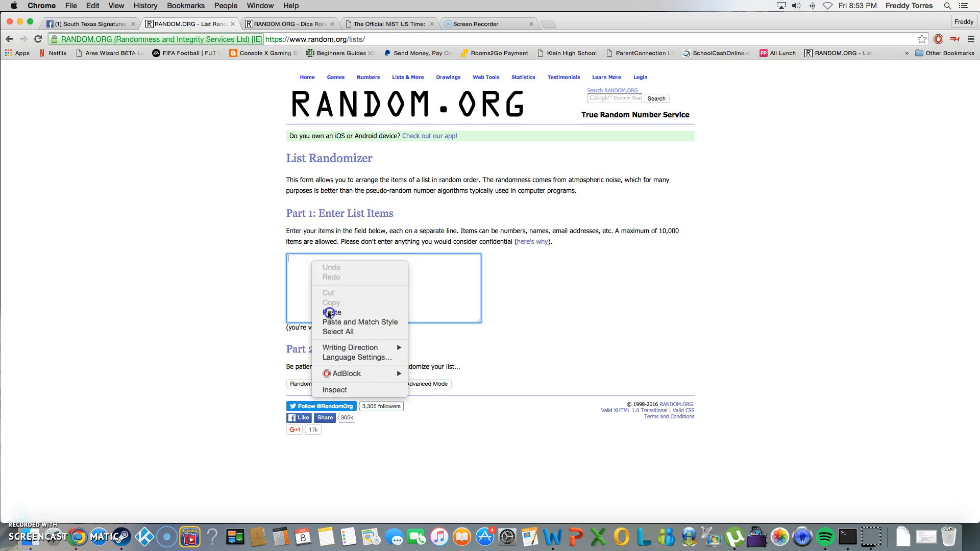
Paste the 44 raffle names into the List Randomizer and switch to the Dice Roller
{"action": "left_click", "coordinate": [331, 313]}
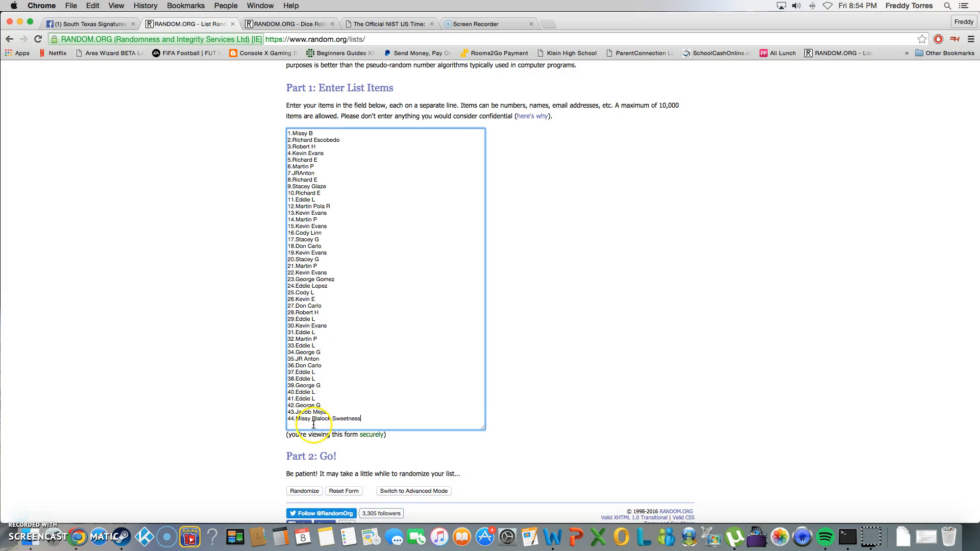
{"action": "left_click", "coordinate": [289, 24]}
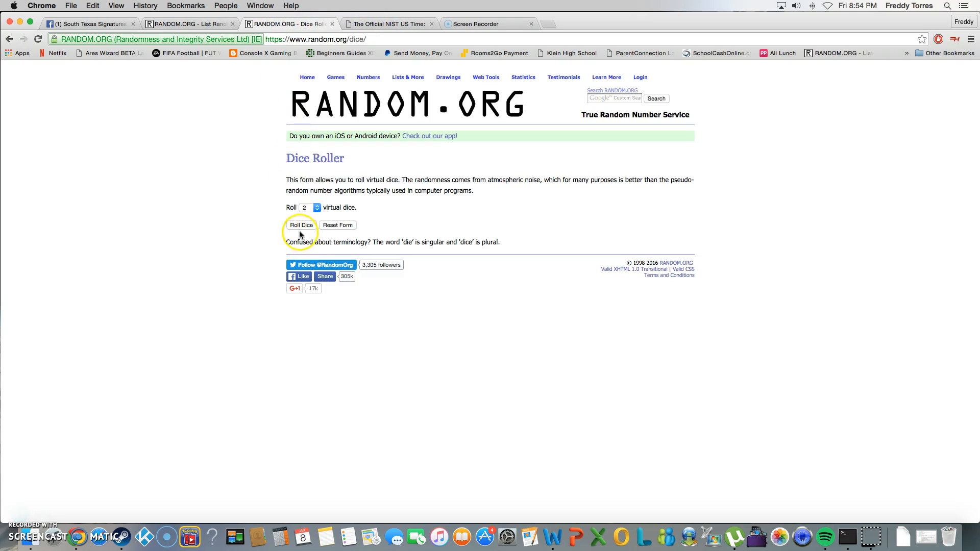
Roll two dice (one and three) and return to the Facebook raffle post
{"action": "left_click", "coordinate": [301, 224]}
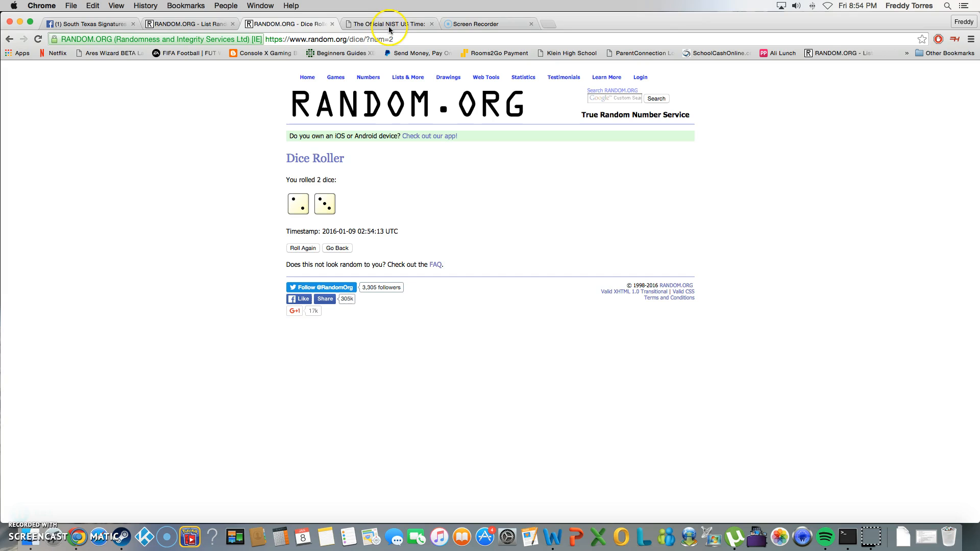
{"action": "left_click", "coordinate": [88, 24]}
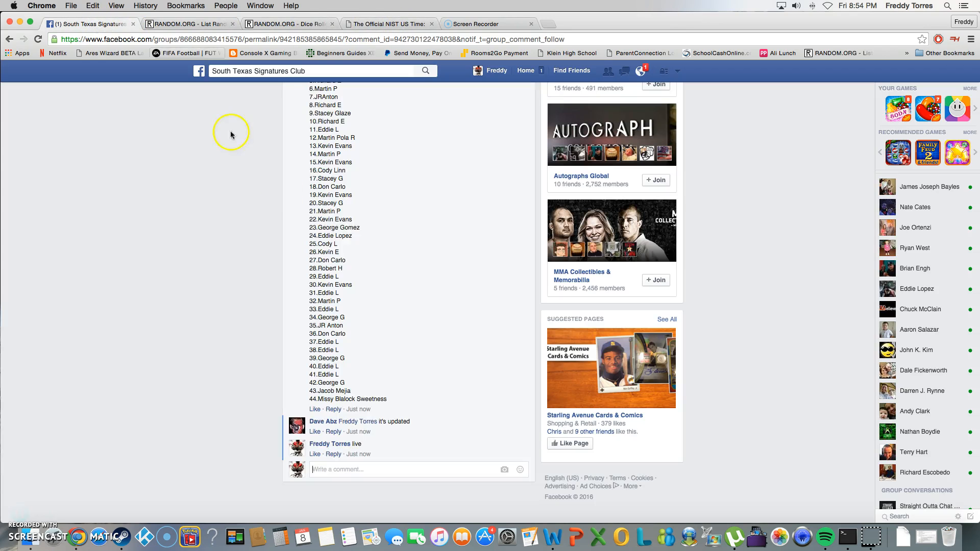
Read through the group's pinned raffle rules post in the discussion feed
{"action": "scroll", "scroll_direction": "up", "scroll_amount": 3}
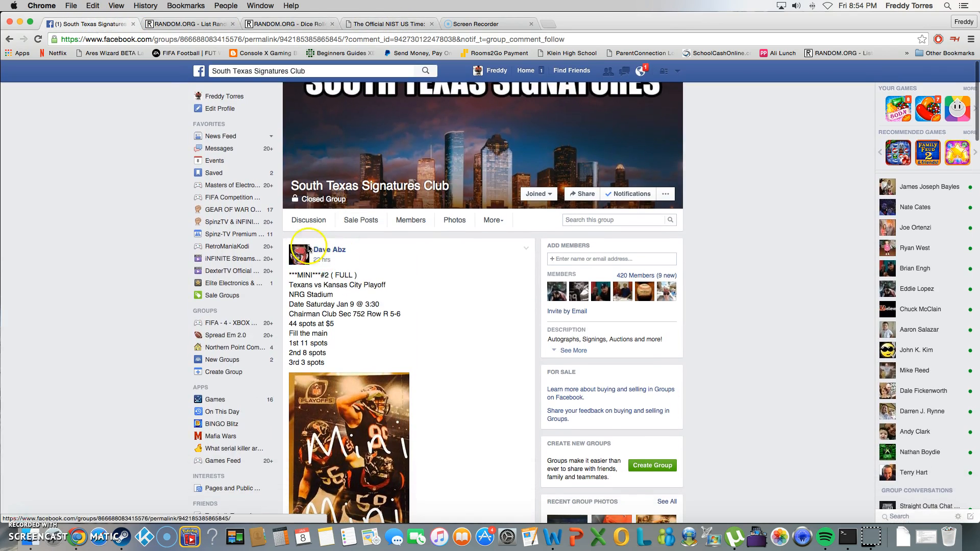
{"action": "left_click", "coordinate": [369, 186]}
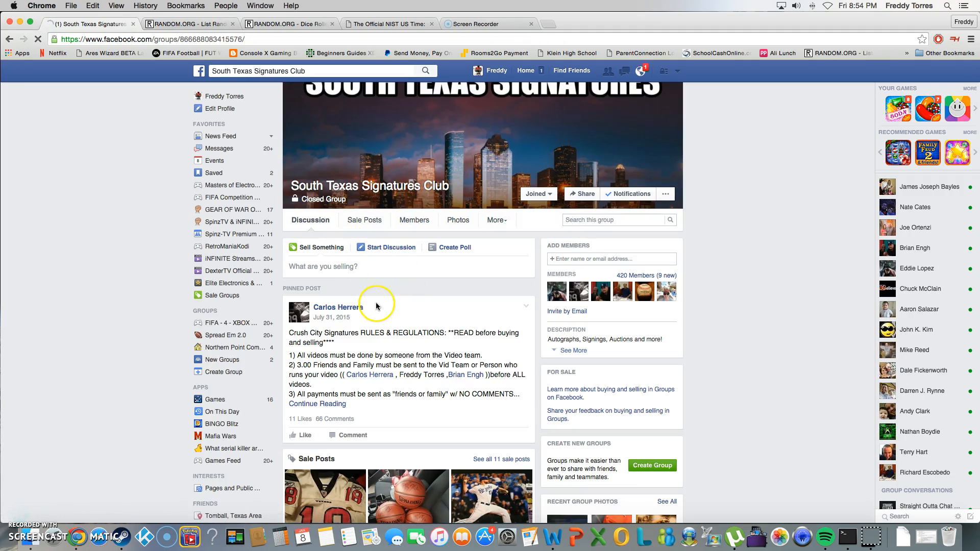
{"action": "scroll", "scroll_direction": "down", "scroll_amount": 3}
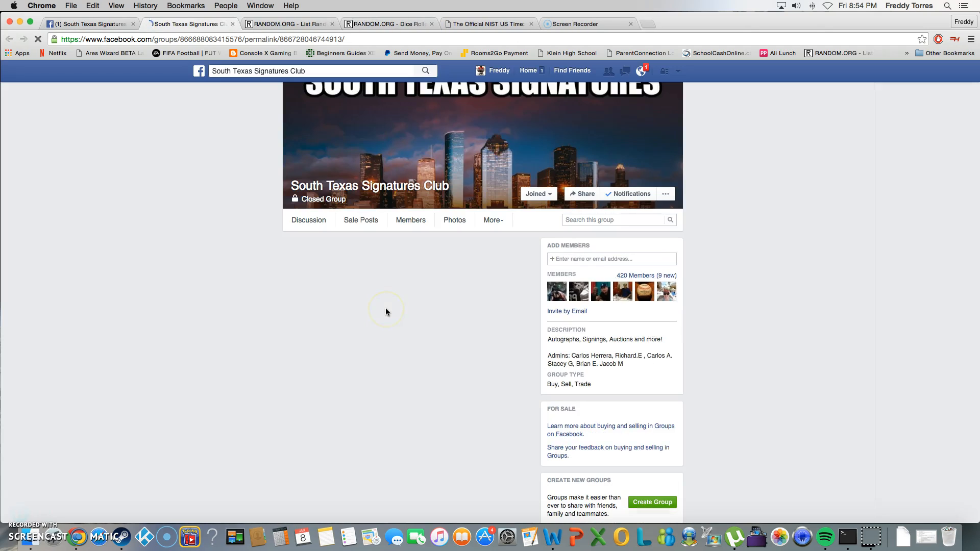
{"action": "scroll", "scroll_direction": "down", "scroll_amount": 3}
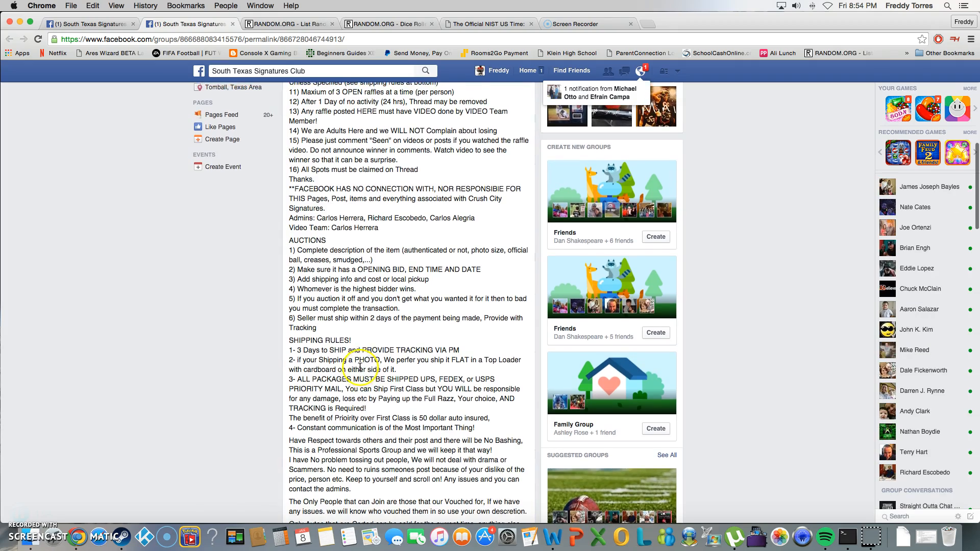
{"action": "scroll", "scroll_direction": "down", "scroll_amount": 3}
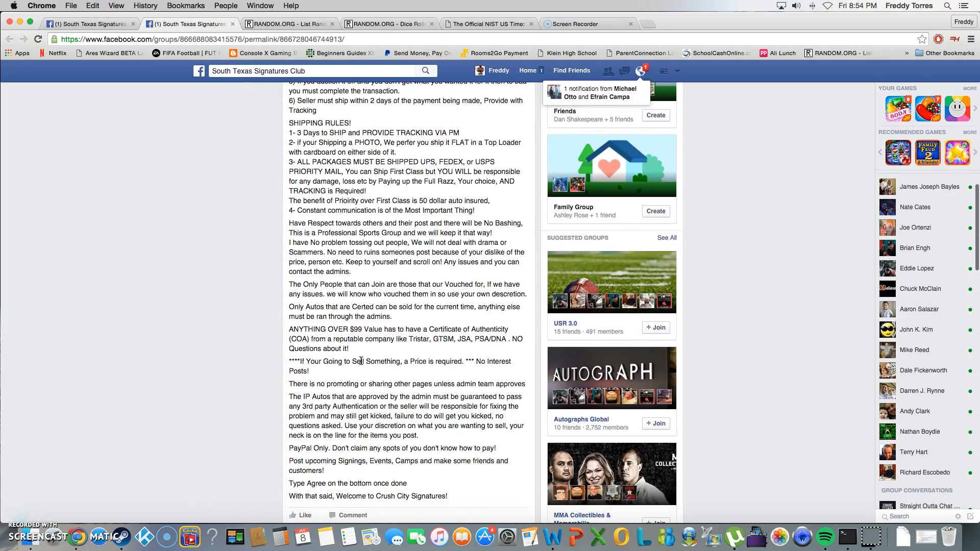
{"action": "scroll", "scroll_direction": "up", "scroll_amount": 3}
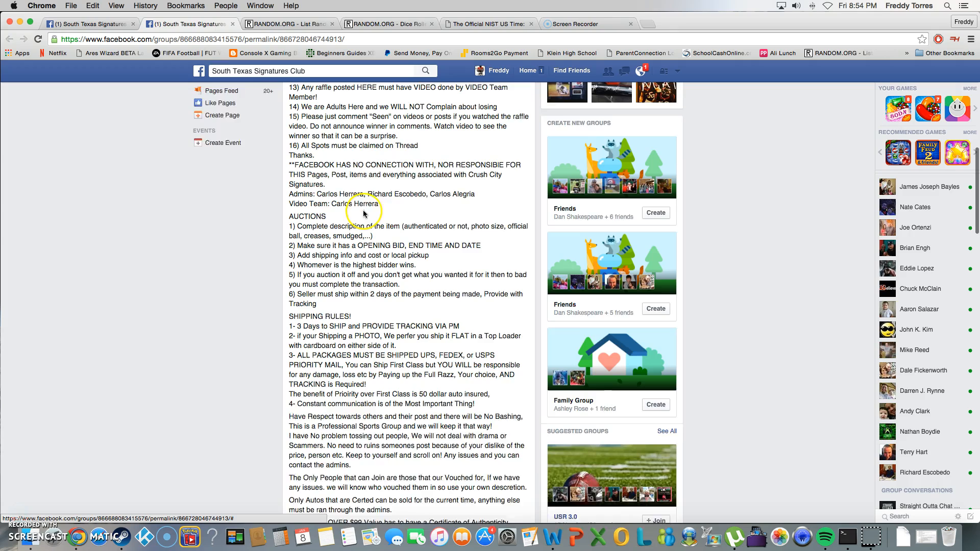
{"action": "scroll", "scroll_direction": "up", "scroll_amount": 3}
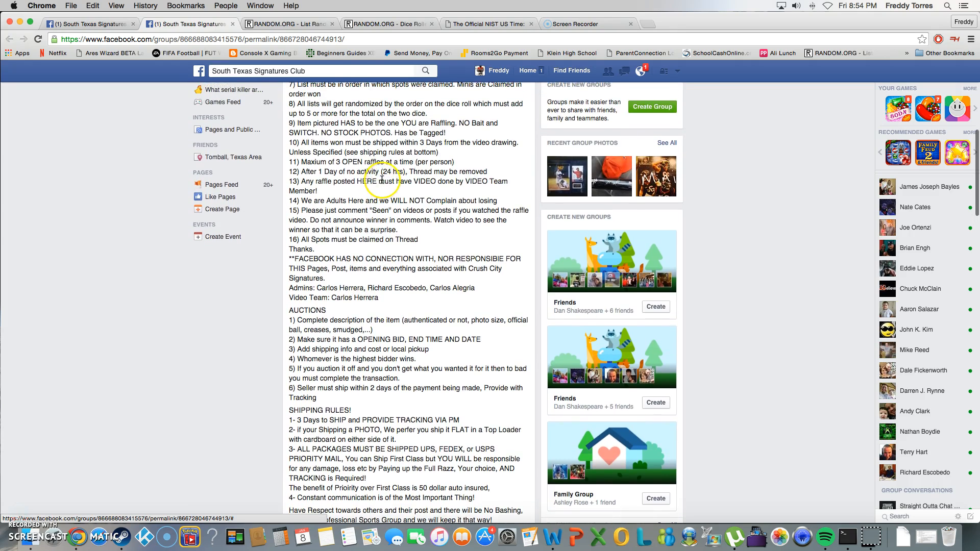
{"action": "scroll", "scroll_direction": "up", "scroll_amount": 3}
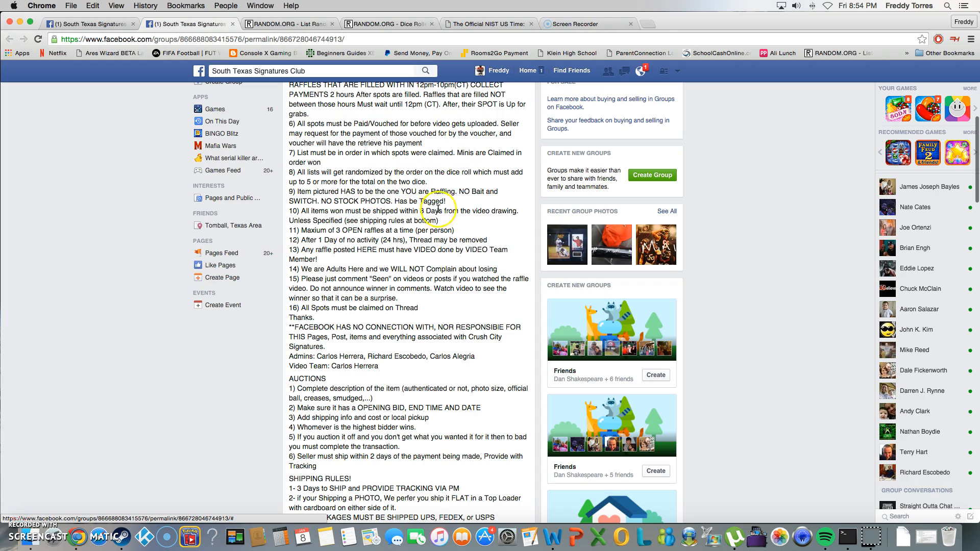
{"action": "mouse_move", "coordinate": [382, 305]}
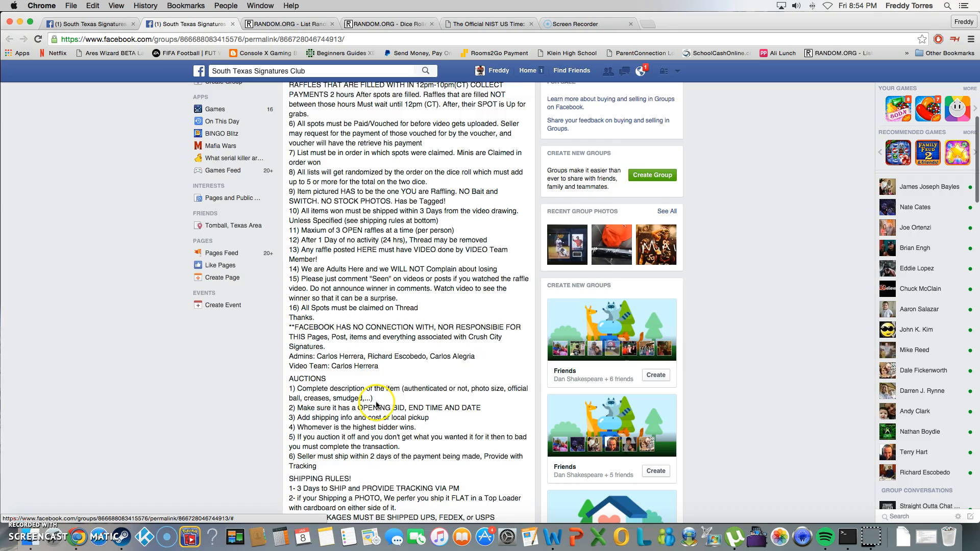
Finish reviewing the rules and return to the List Randomizer holding the 44 names
{"action": "scroll", "scroll_direction": "down", "scroll_amount": 3}
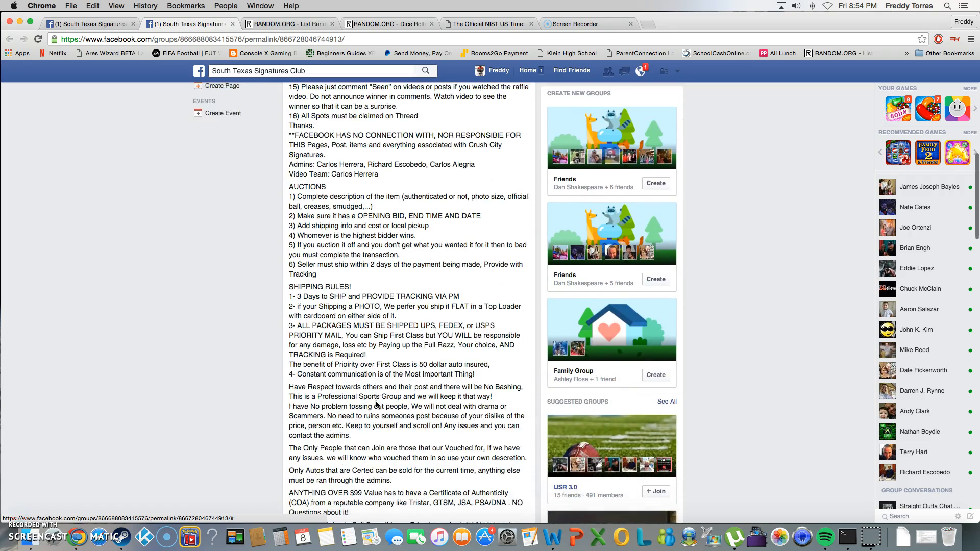
{"action": "scroll", "scroll_direction": "down", "scroll_amount": 3}
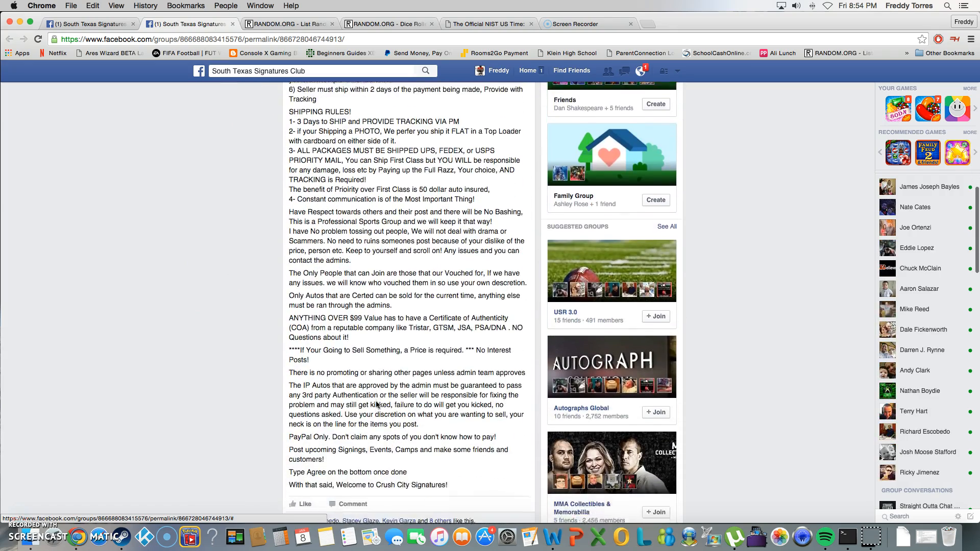
{"action": "scroll", "scroll_direction": "up", "scroll_amount": 3}
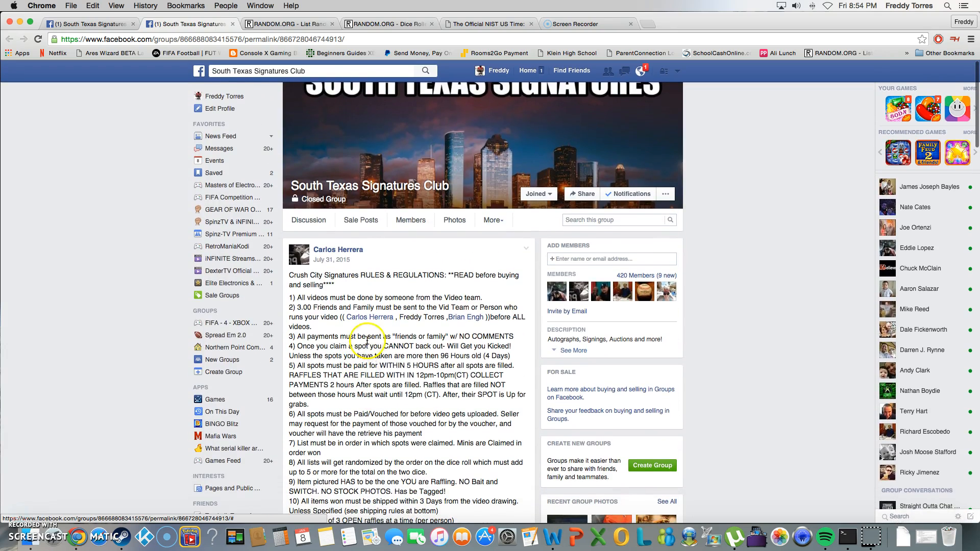
{"action": "mouse_move", "coordinate": [407, 369]}
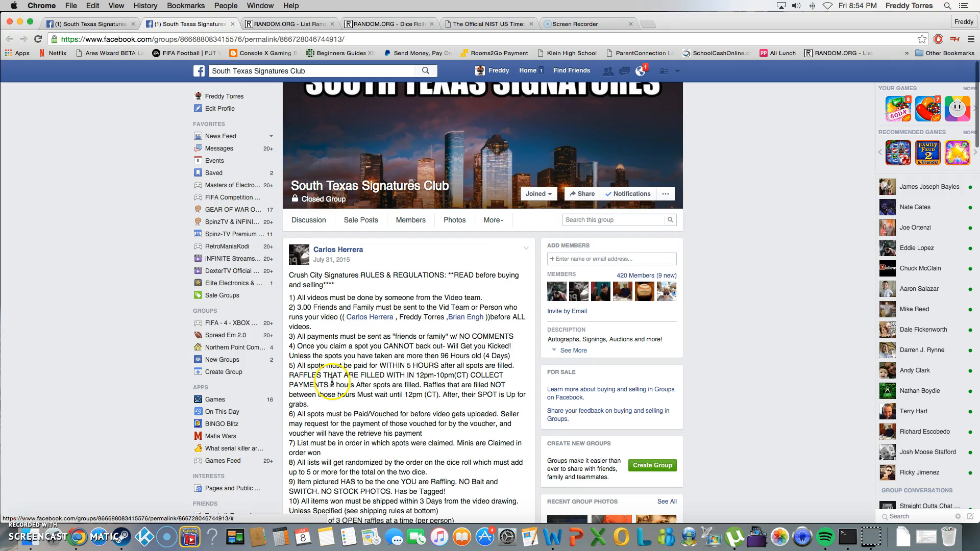
{"action": "mouse_move", "coordinate": [465, 300]}
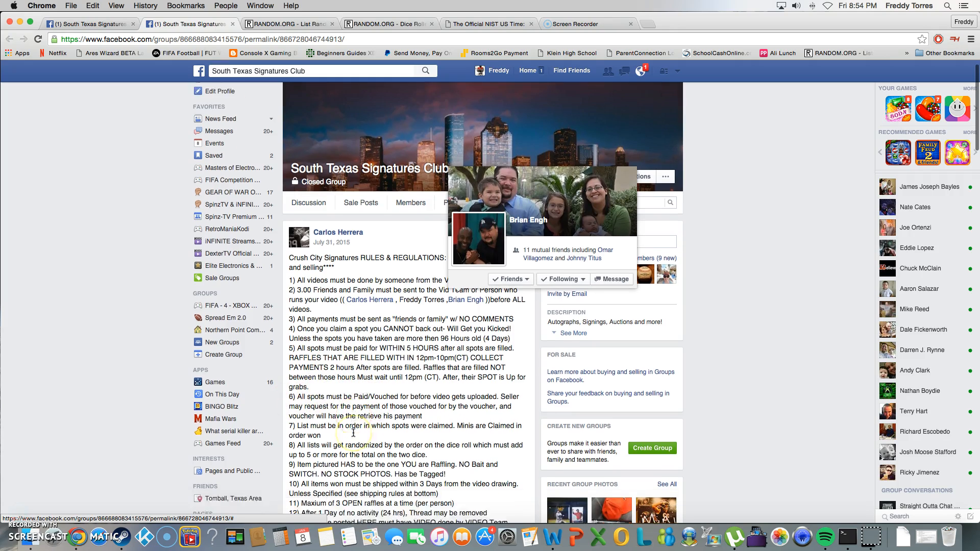
{"action": "scroll", "scroll_direction": "down", "scroll_amount": 3}
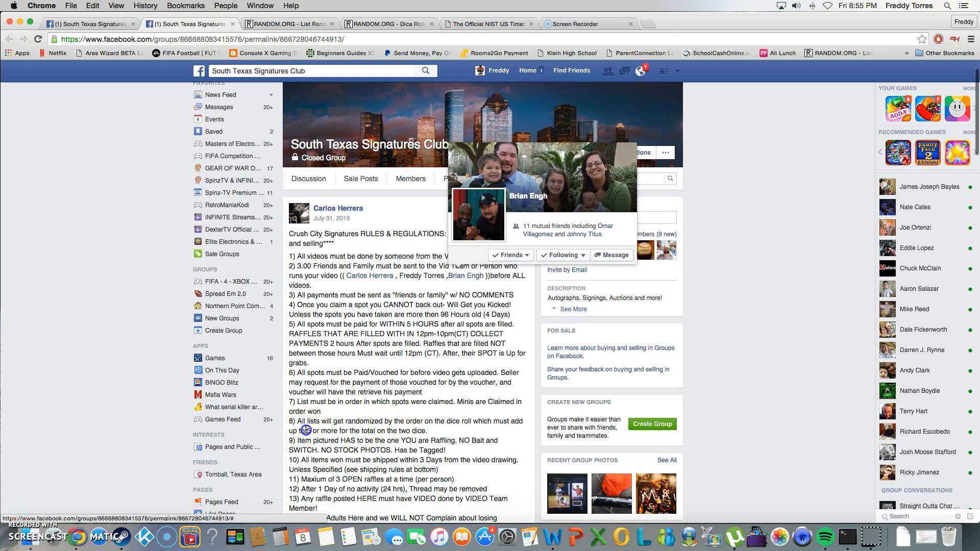
{"action": "left_click", "coordinate": [288, 23]}
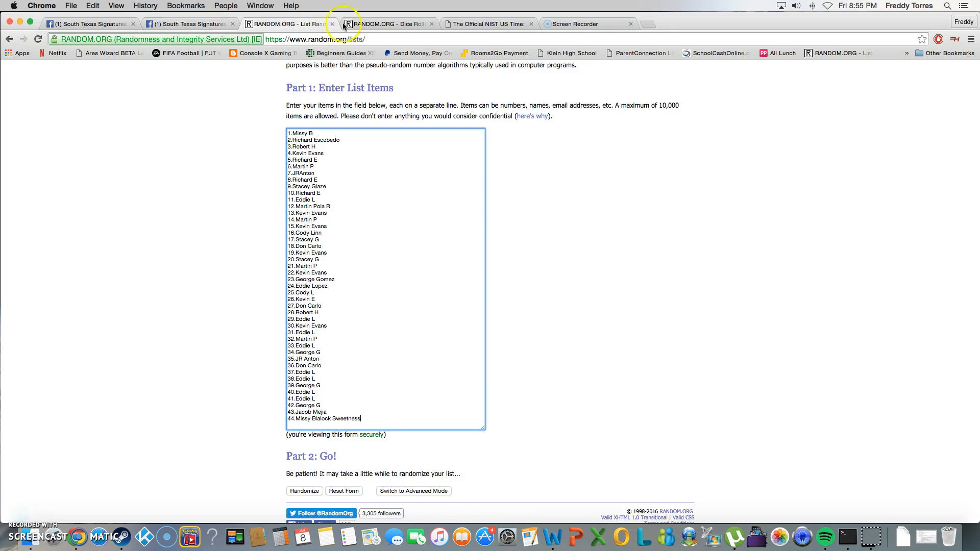
Check the two-dice roll, then randomize the 44-name list and shuffle it again
{"action": "left_click", "coordinate": [388, 24]}
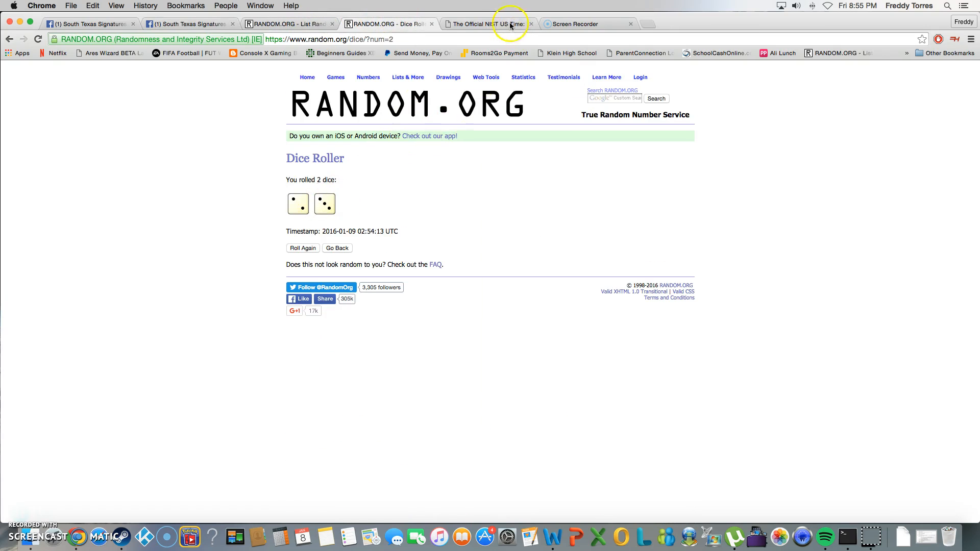
{"action": "left_click", "coordinate": [288, 23]}
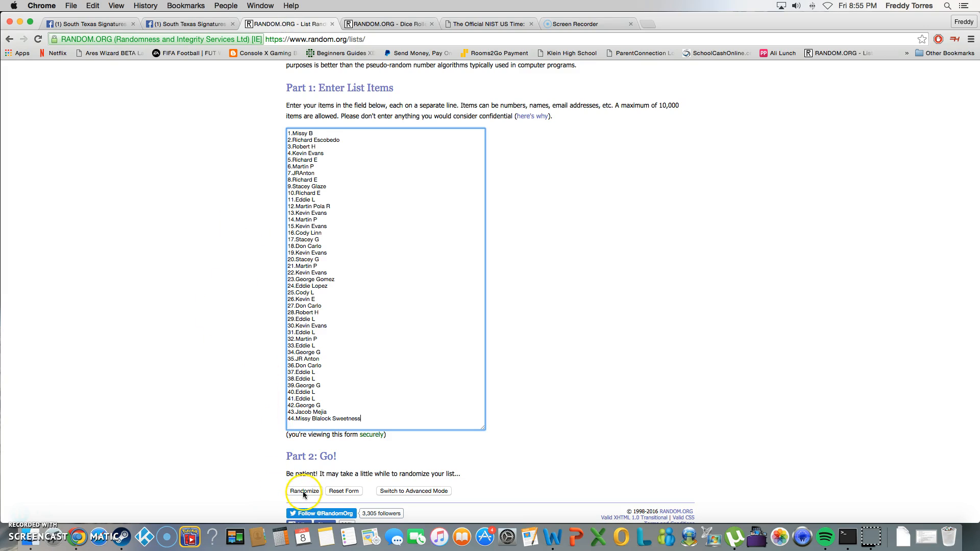
{"action": "left_click", "coordinate": [304, 491]}
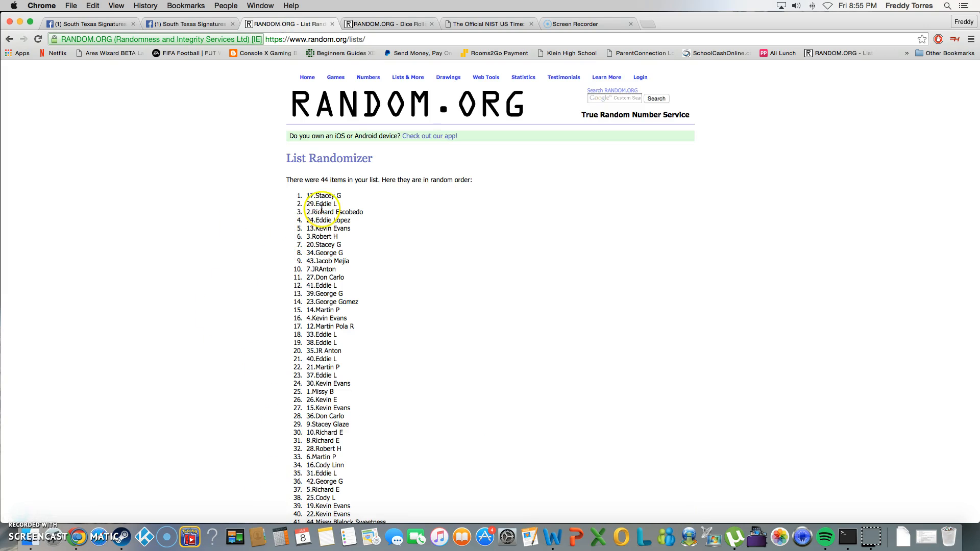
{"action": "scroll", "scroll_direction": "down", "scroll_amount": 3}
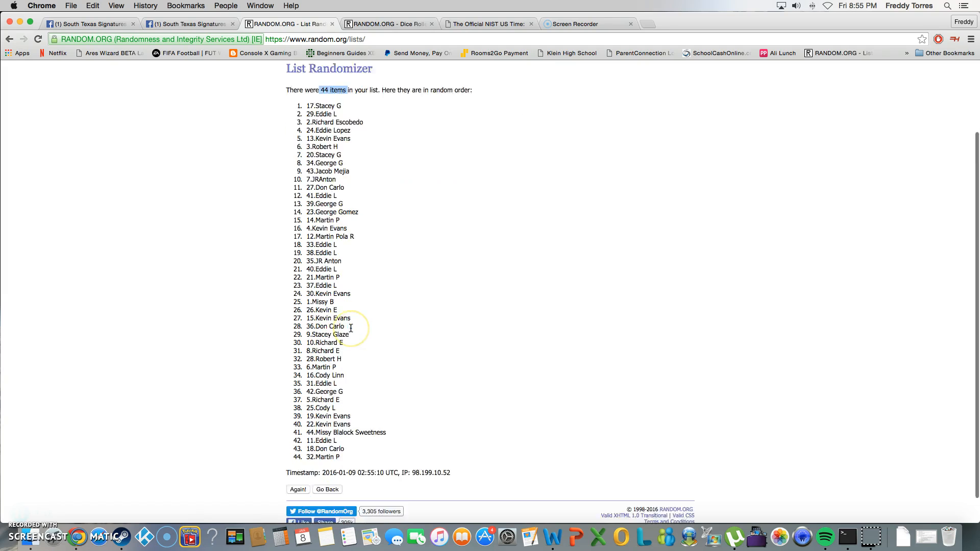
{"action": "left_click", "coordinate": [298, 489]}
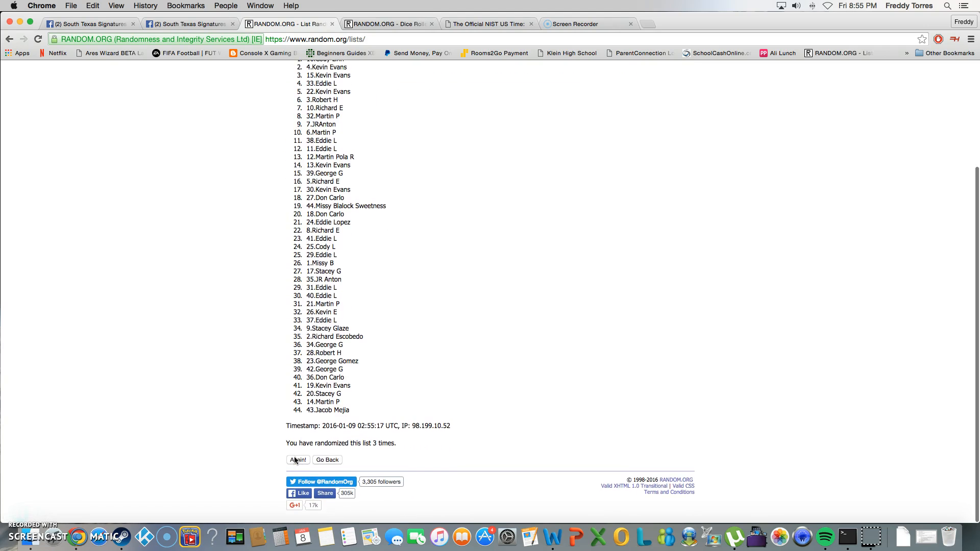
Shuffle the list further, rechecking the dice roll between randomizations
{"action": "left_click", "coordinate": [297, 460]}
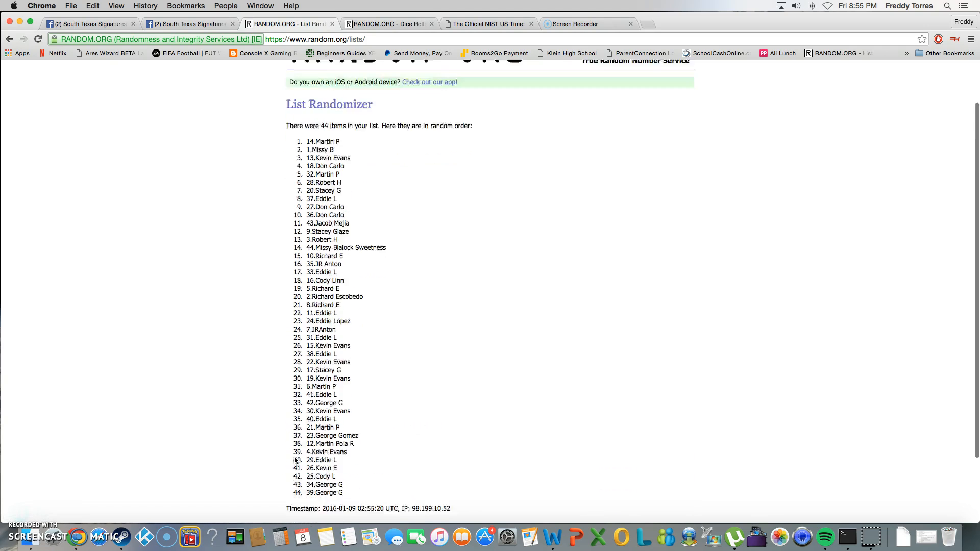
{"action": "scroll", "scroll_direction": "down", "scroll_amount": 3}
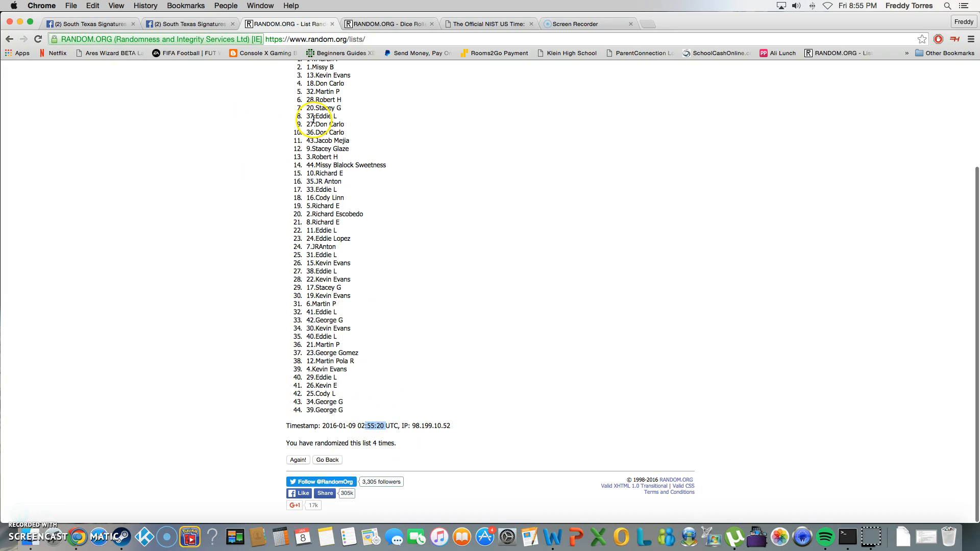
{"action": "left_click", "coordinate": [388, 23]}
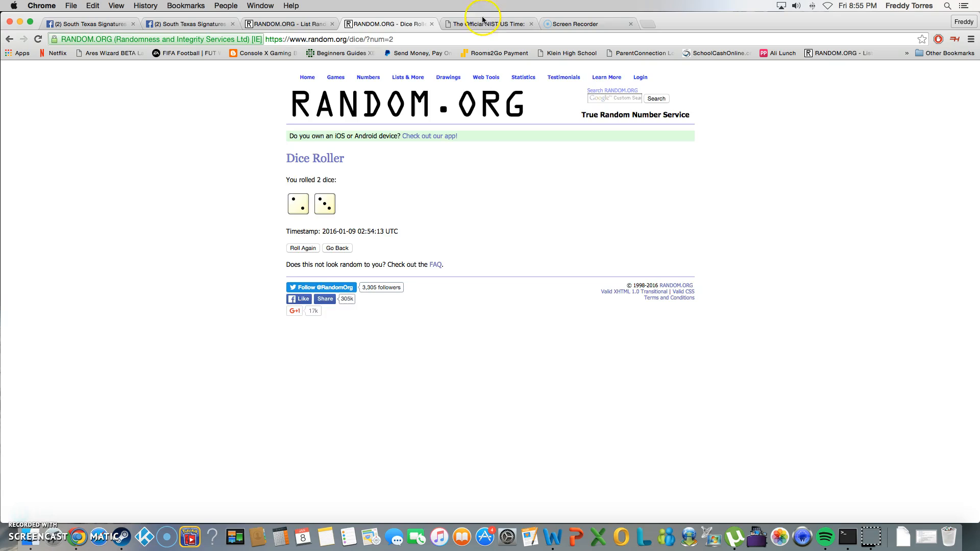
{"action": "left_click", "coordinate": [285, 24]}
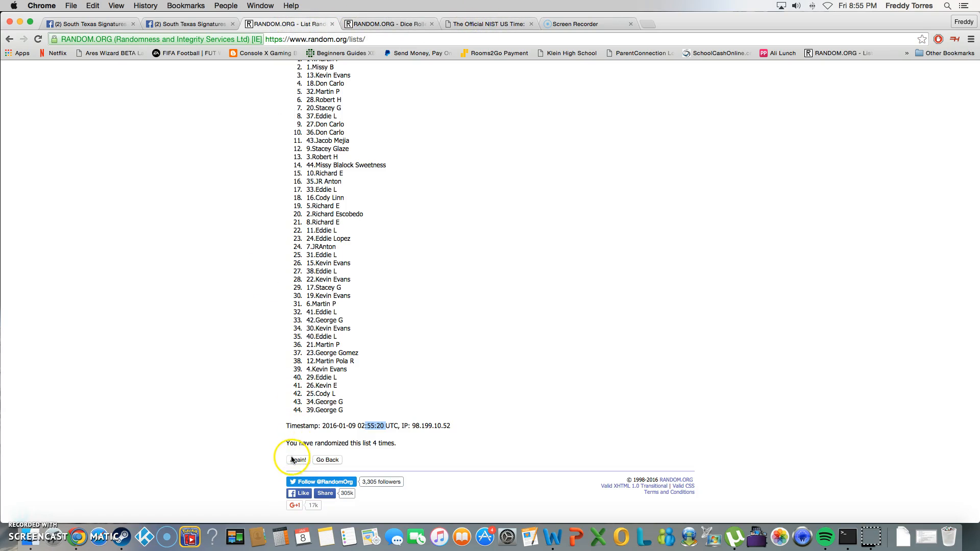
{"action": "left_click", "coordinate": [298, 460]}
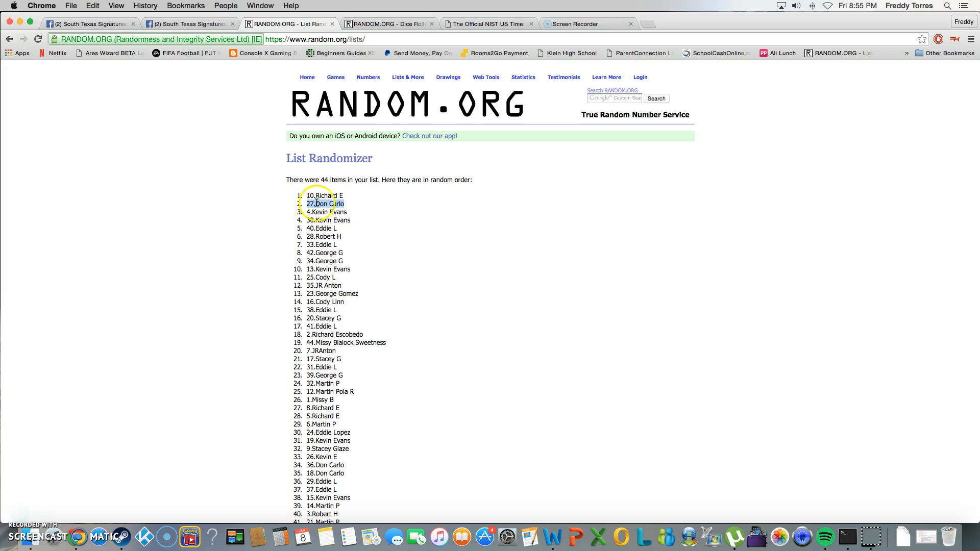
{"action": "mouse_move", "coordinate": [344, 209]}
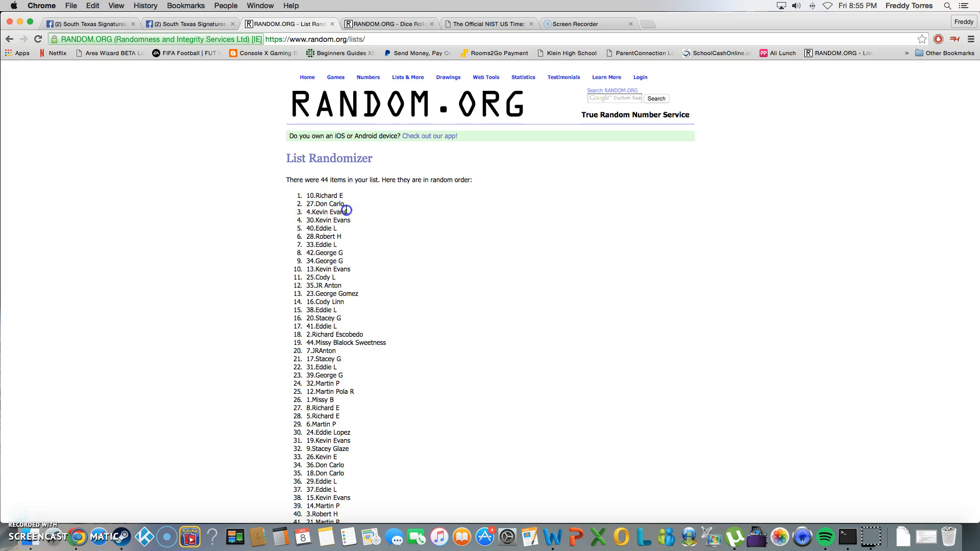
Highlight the top three entries as winners, recheck the dice, and return to the Facebook group
{"action": "double_click", "coordinate": [327, 213]}
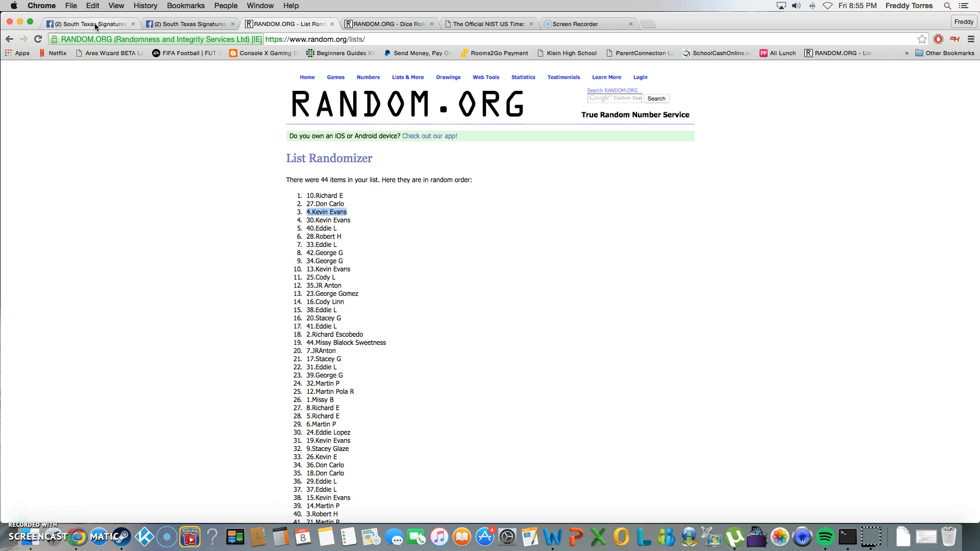
{"action": "scroll", "scroll_direction": "down", "scroll_amount": 3}
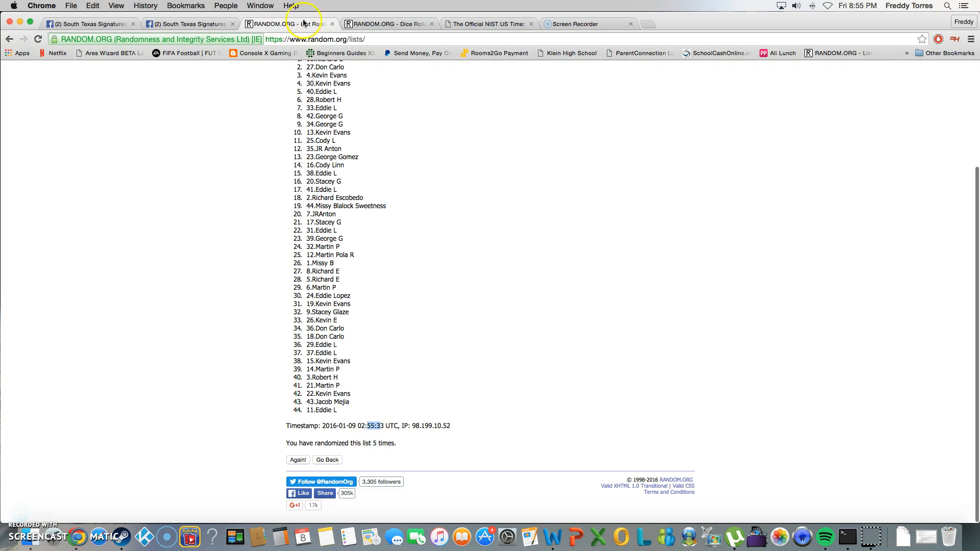
{"action": "left_click", "coordinate": [488, 24]}
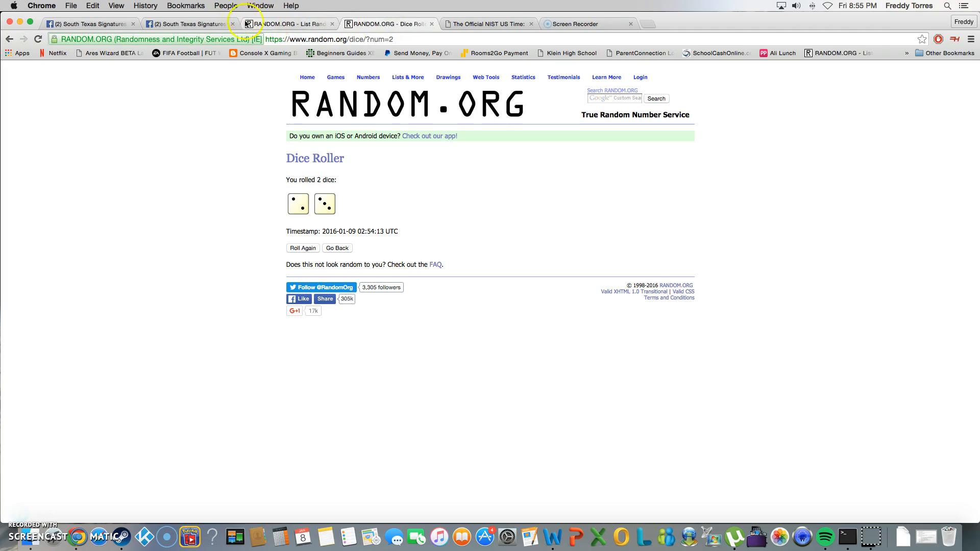
{"action": "left_click", "coordinate": [286, 24]}
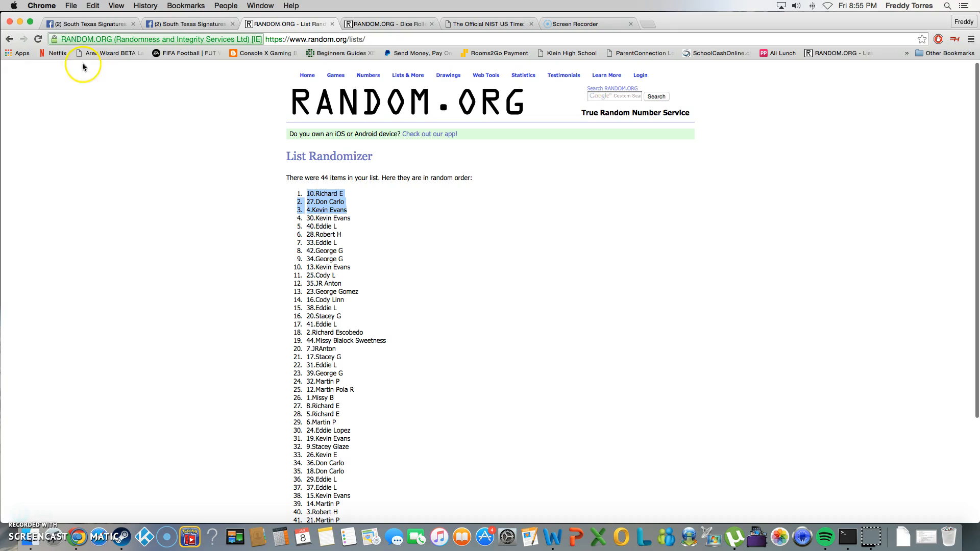
{"action": "left_click", "coordinate": [91, 23]}
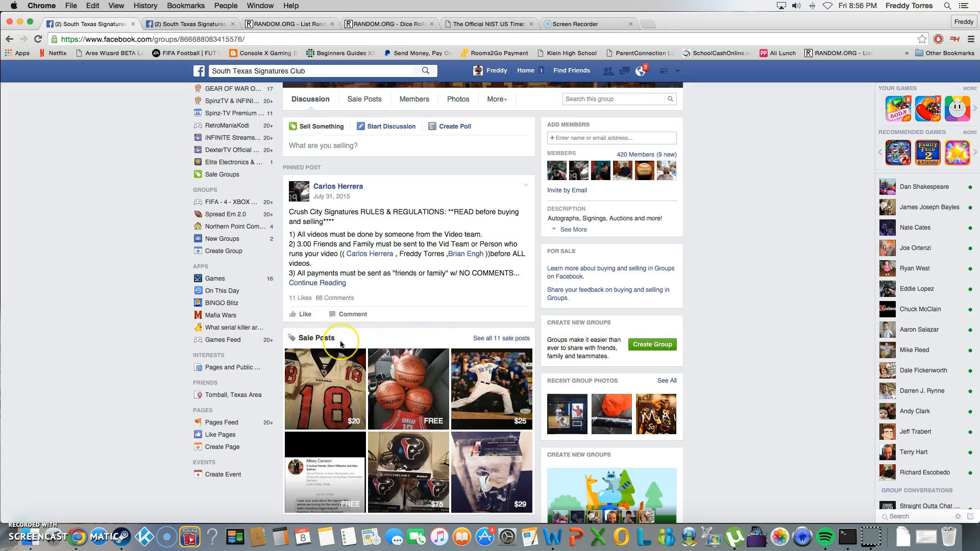
Post a 'done' comment on the raffle post and bring up the time.gov page
{"action": "scroll", "scroll_direction": "down", "scroll_amount": 3}
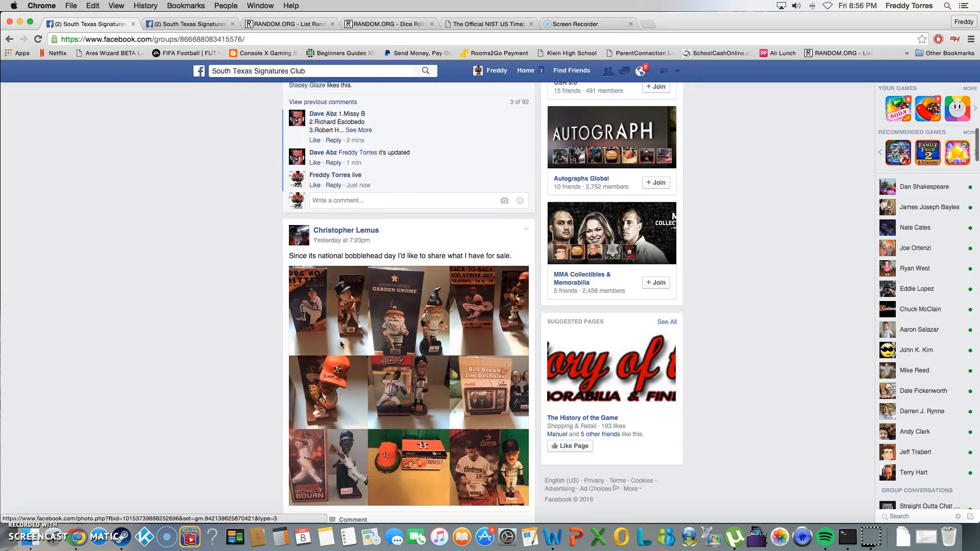
{"action": "scroll", "scroll_direction": "up", "scroll_amount": 3}
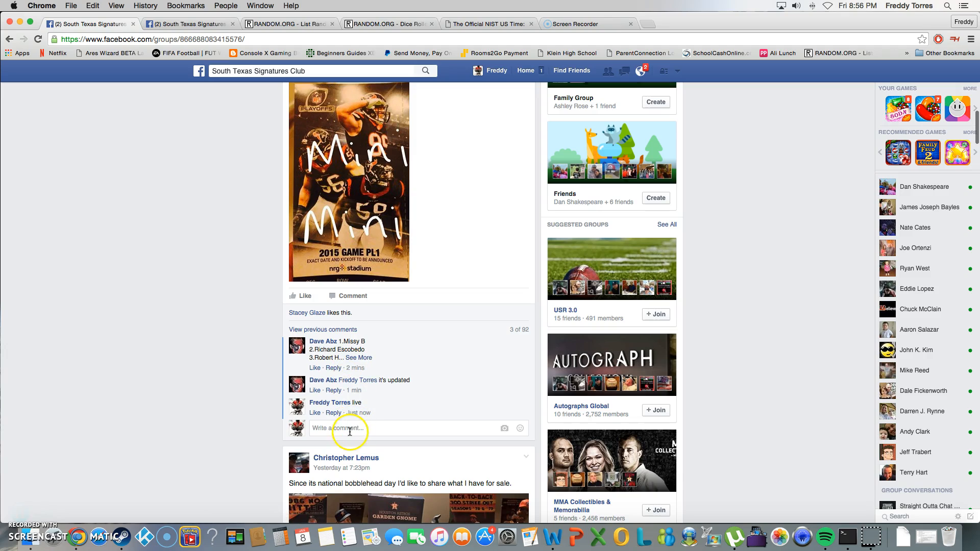
{"action": "key", "text": "Return"}
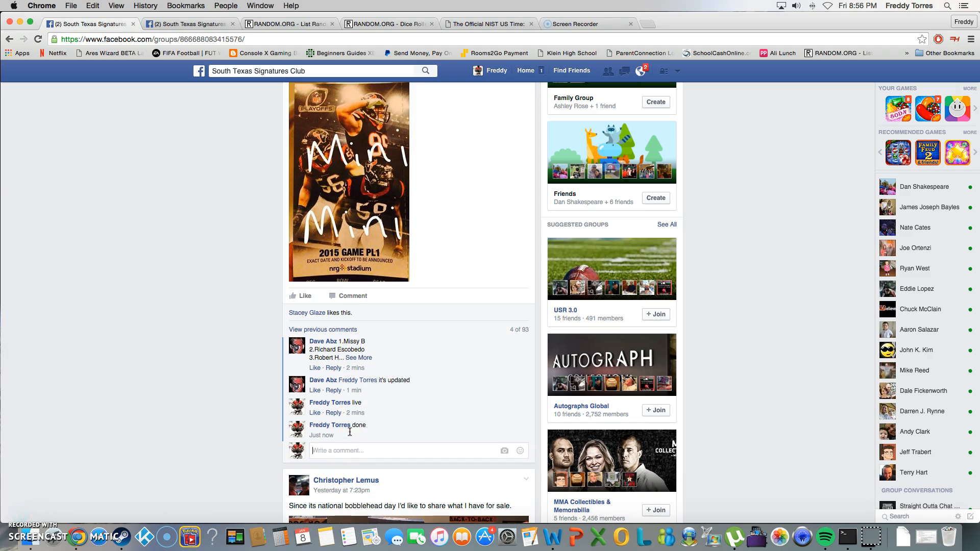
{"action": "mouse_move", "coordinate": [358, 435]}
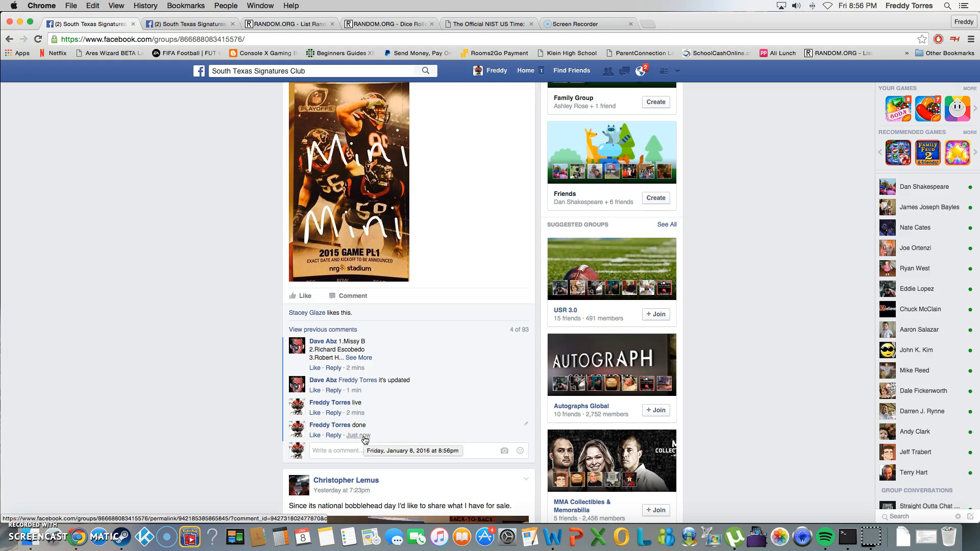
{"action": "mouse_move", "coordinate": [384, 53]}
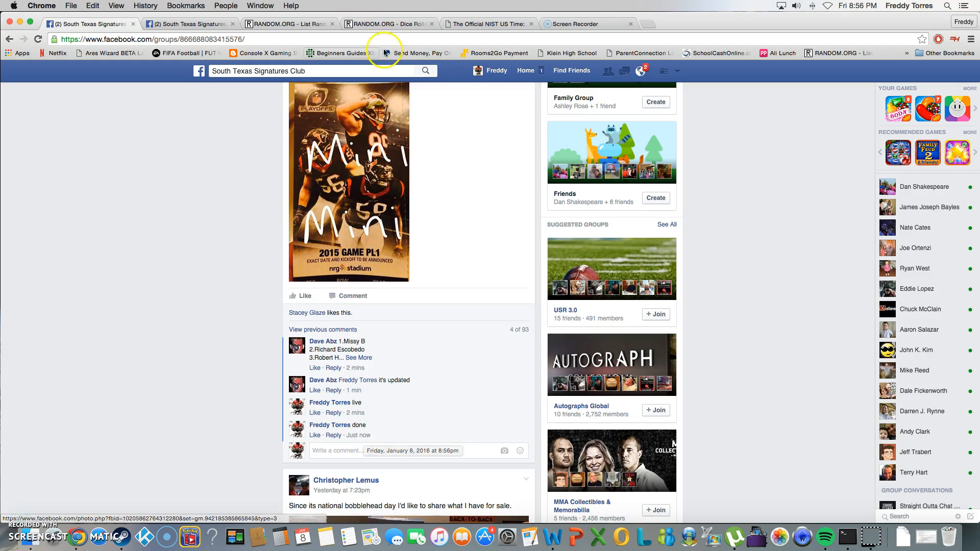
{"action": "left_click", "coordinate": [488, 23]}
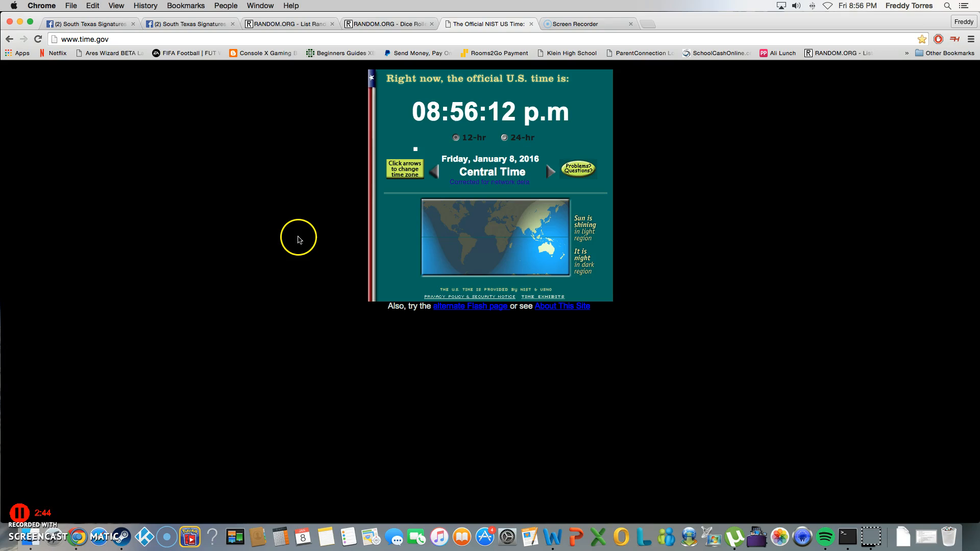